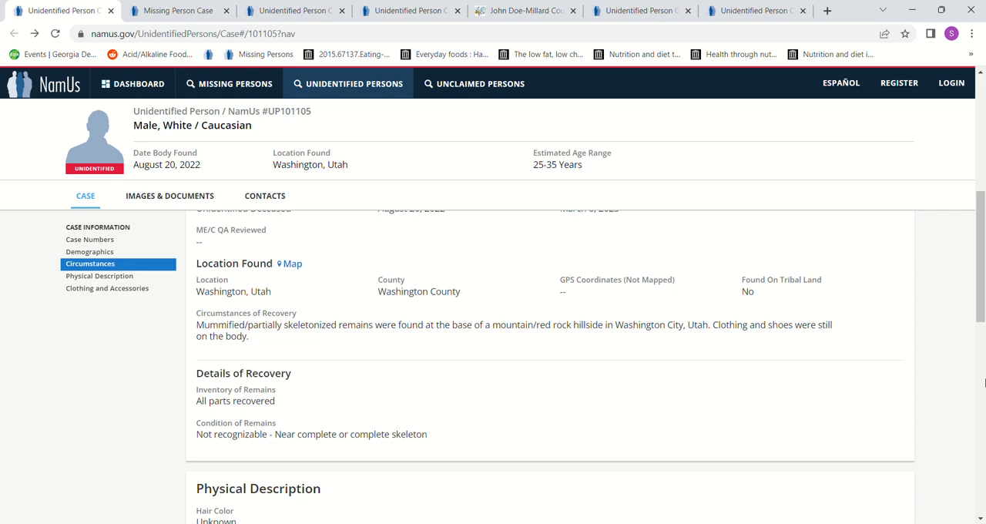
# Bring up unidentified person case UP13357, found in Washington County, Utah in 2014.
pyautogui.click(178, 11)
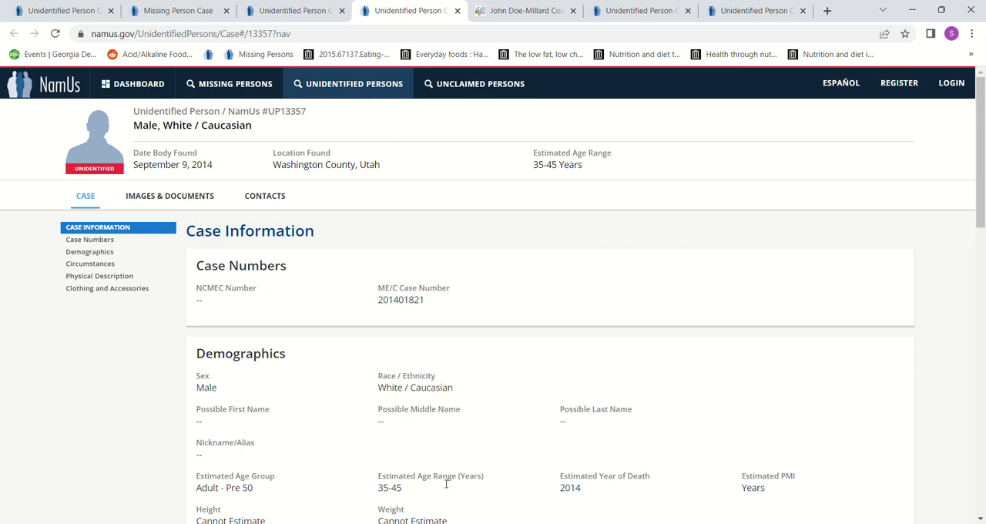
# Bring up Steven Thell Koecher's missing person profile MP4889 with his demographics.
pyautogui.click(178, 11)
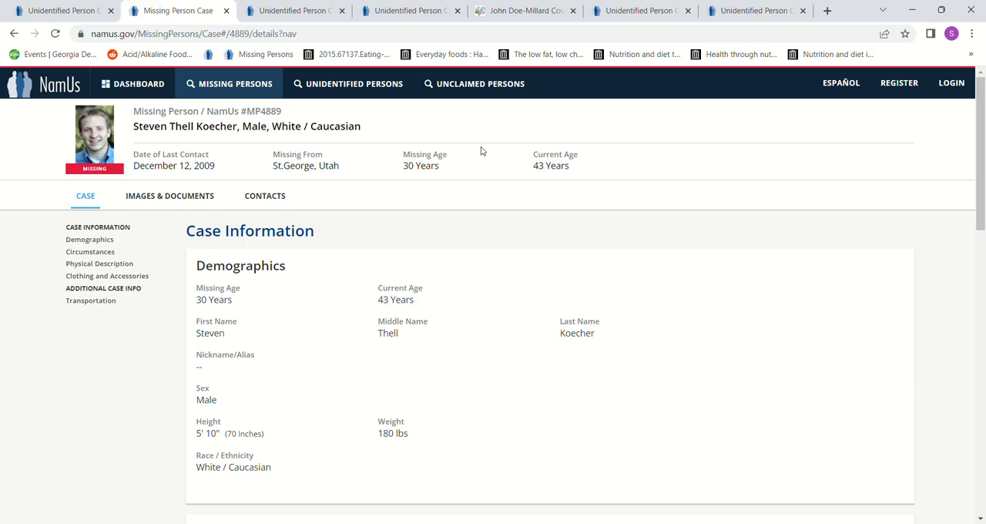
# Return to case UP101105 showing its physical description and the XL PPG Pittsburgh Paints hoodie.
pyautogui.click(410, 11)
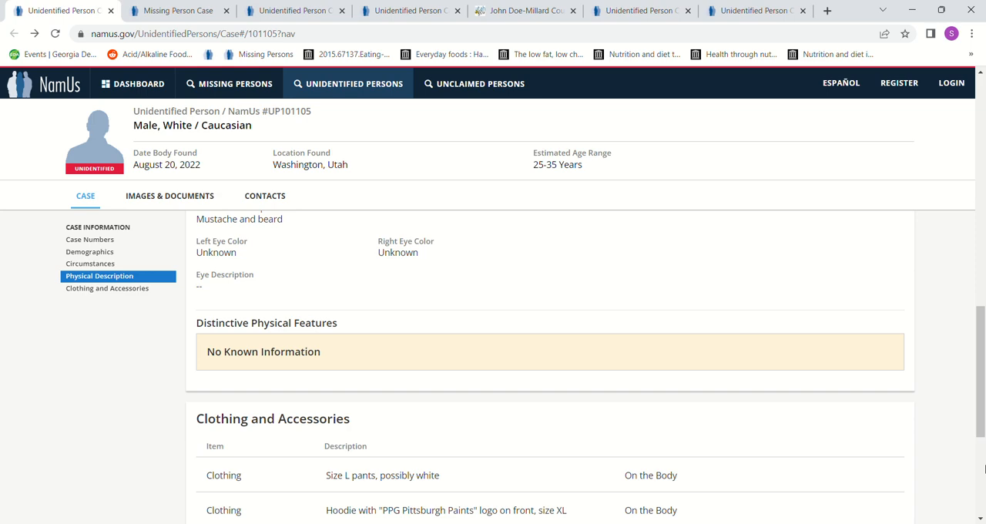
pyautogui.click(524, 11)
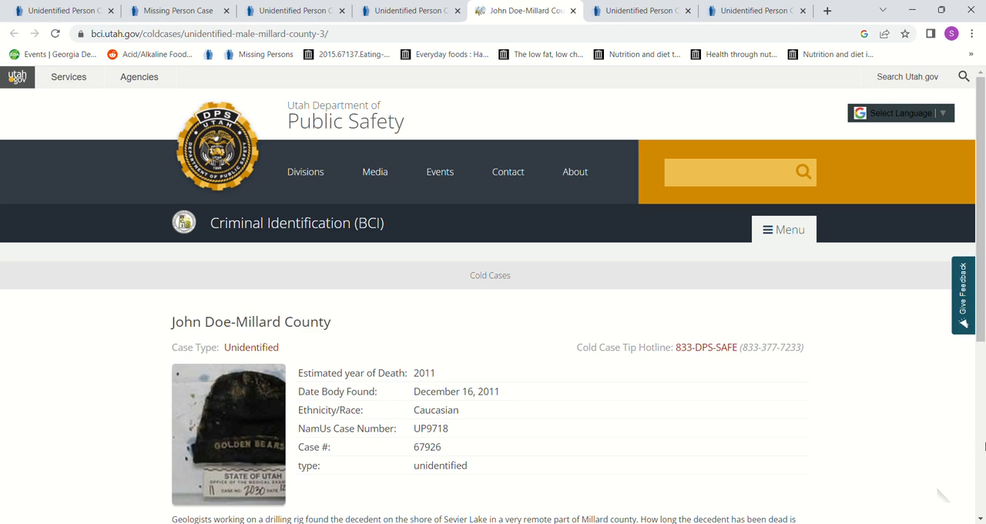
# Scroll the John Doe-Millard County cold case details (NamUs UP9718) into view.
pyautogui.scroll(-3)
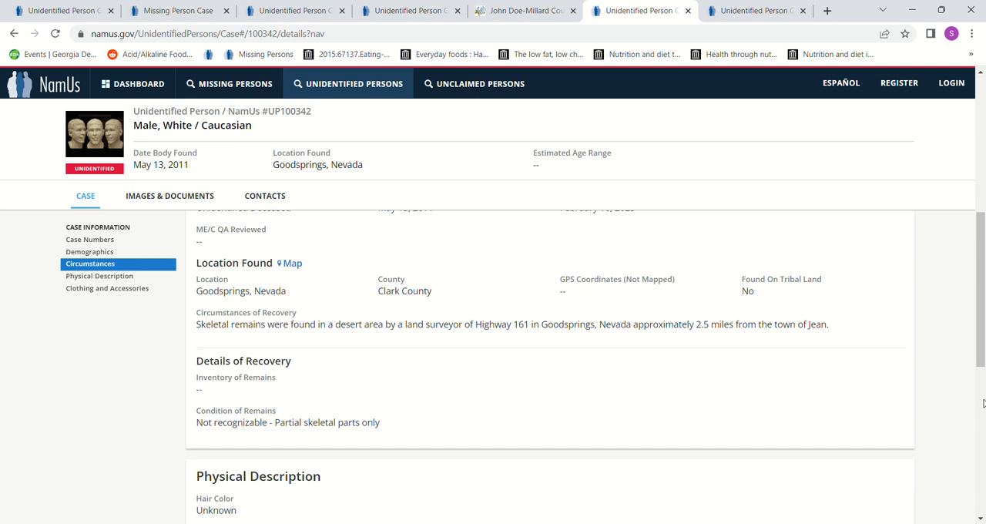
# Switch to the NamUs UP100342 tab showing the Goodsprings, Nevada recovery circumstances.
pyautogui.click(408, 11)
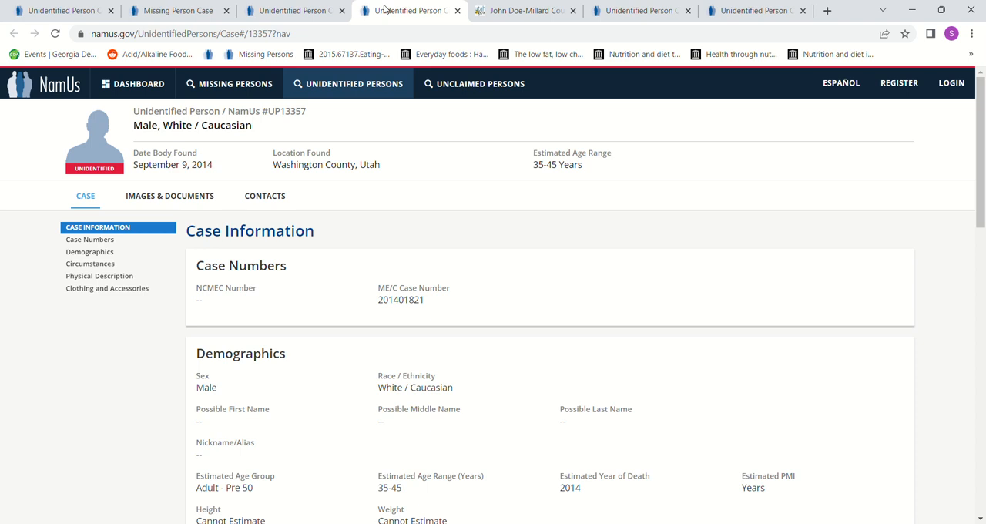
# Switch to unidentified case UP13357, male found September 9, 2014 in Washington County, Utah.
pyautogui.click(177, 10)
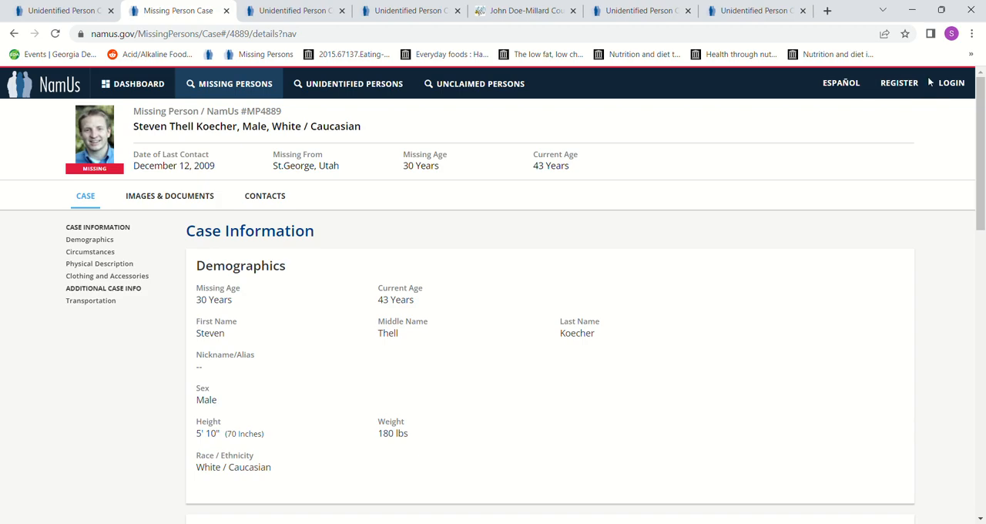